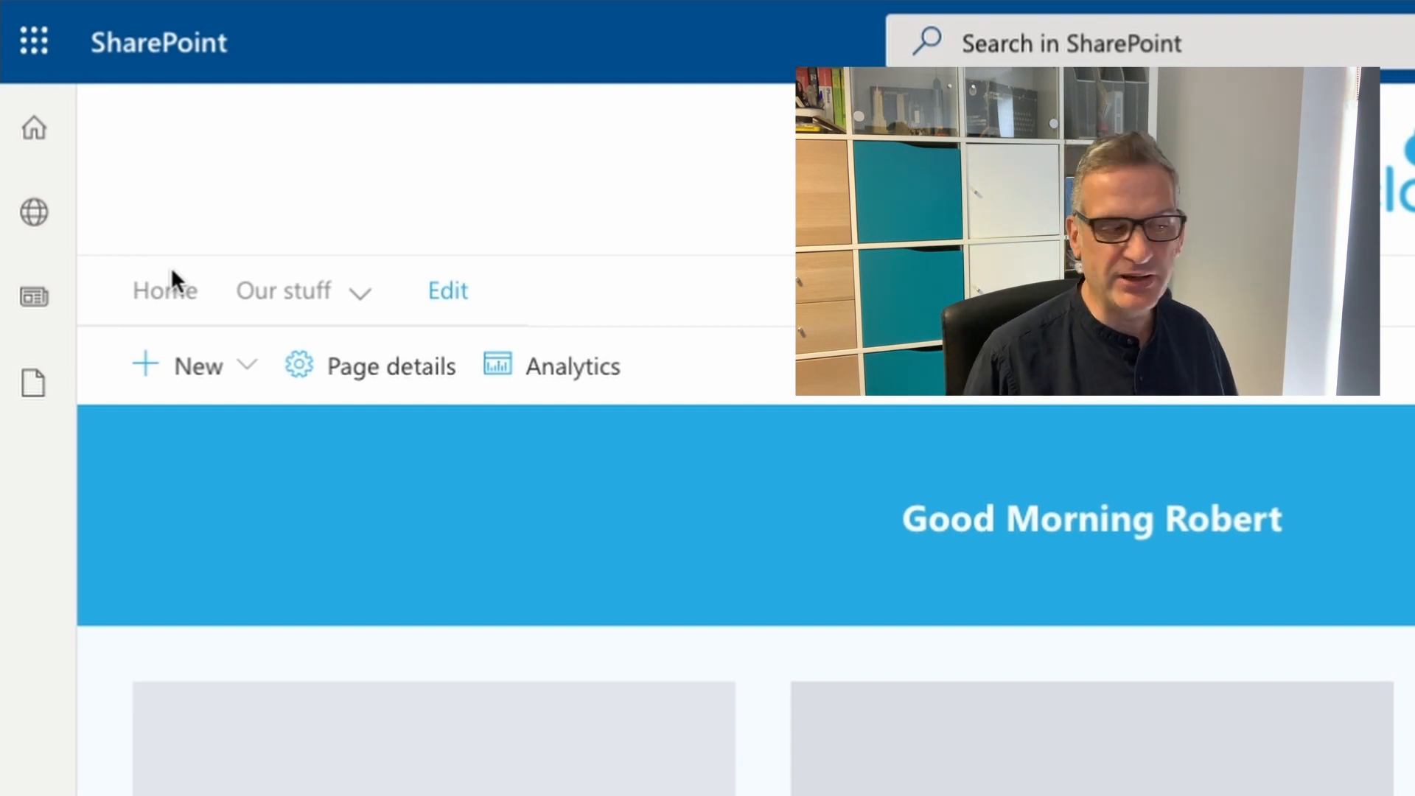
# - Inspect the left app bar, then upload the App Bar Hide .sppkg to Apps for SharePoint
pyautogui.rightClick(41, 483)
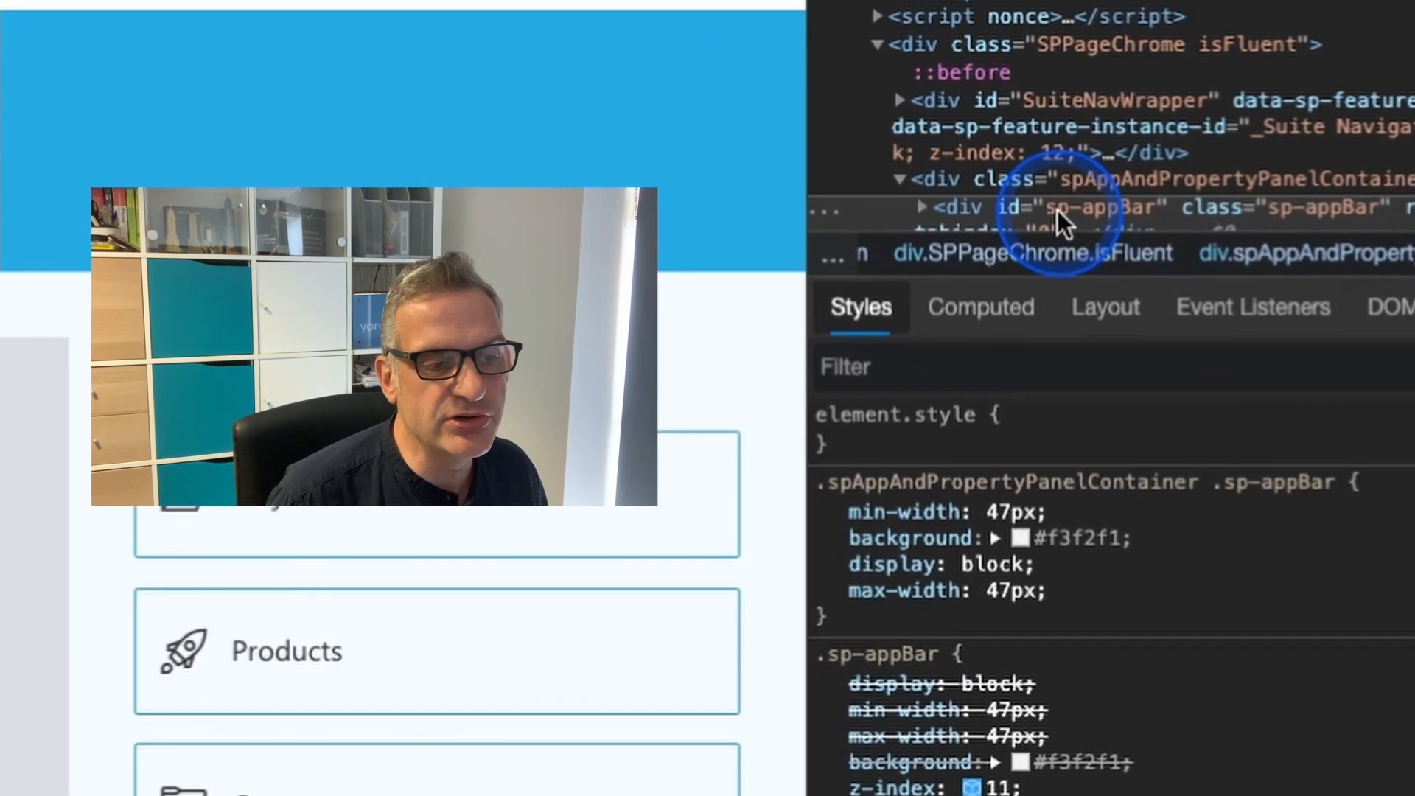
pyautogui.moveTo(1146, 224)
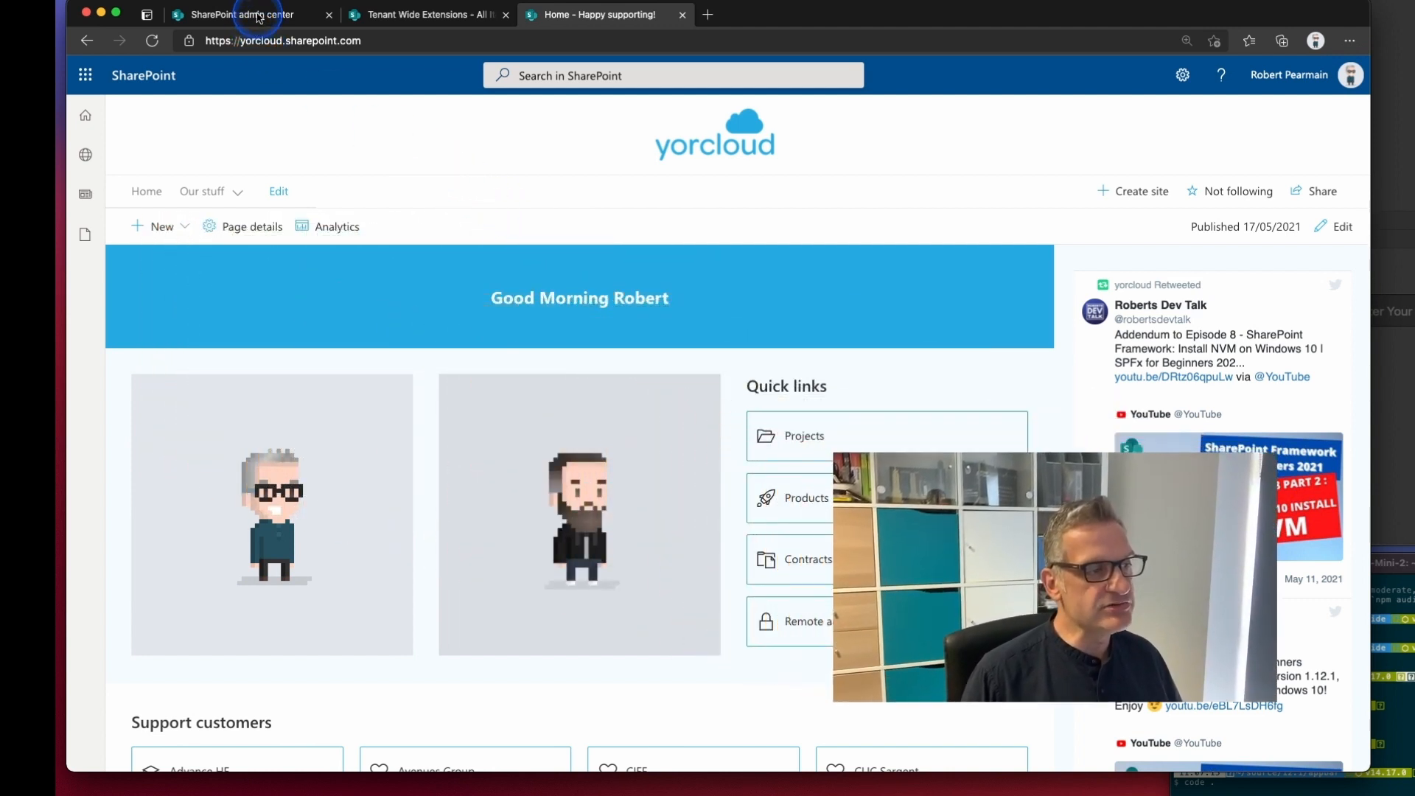
pyautogui.click(244, 15)
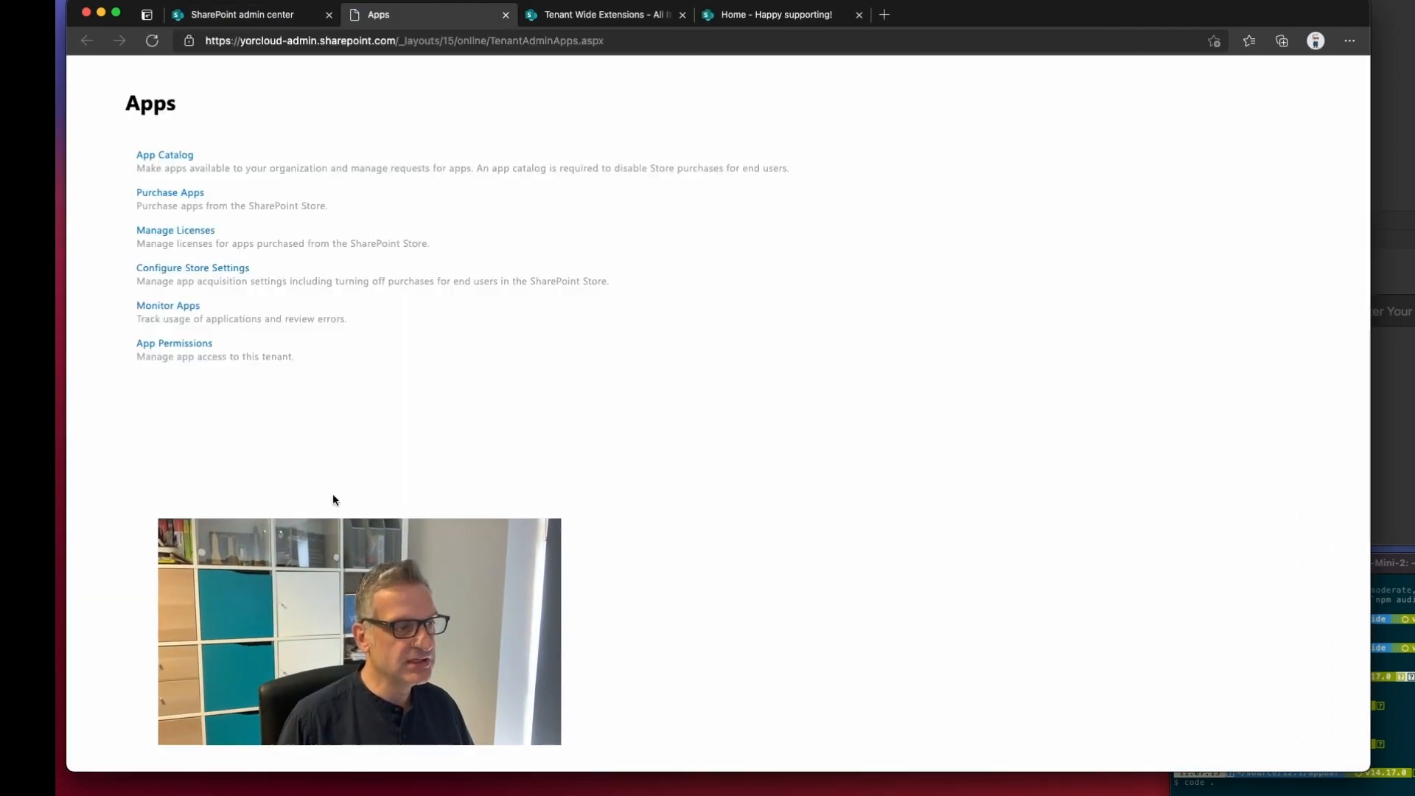
pyautogui.click(165, 154)
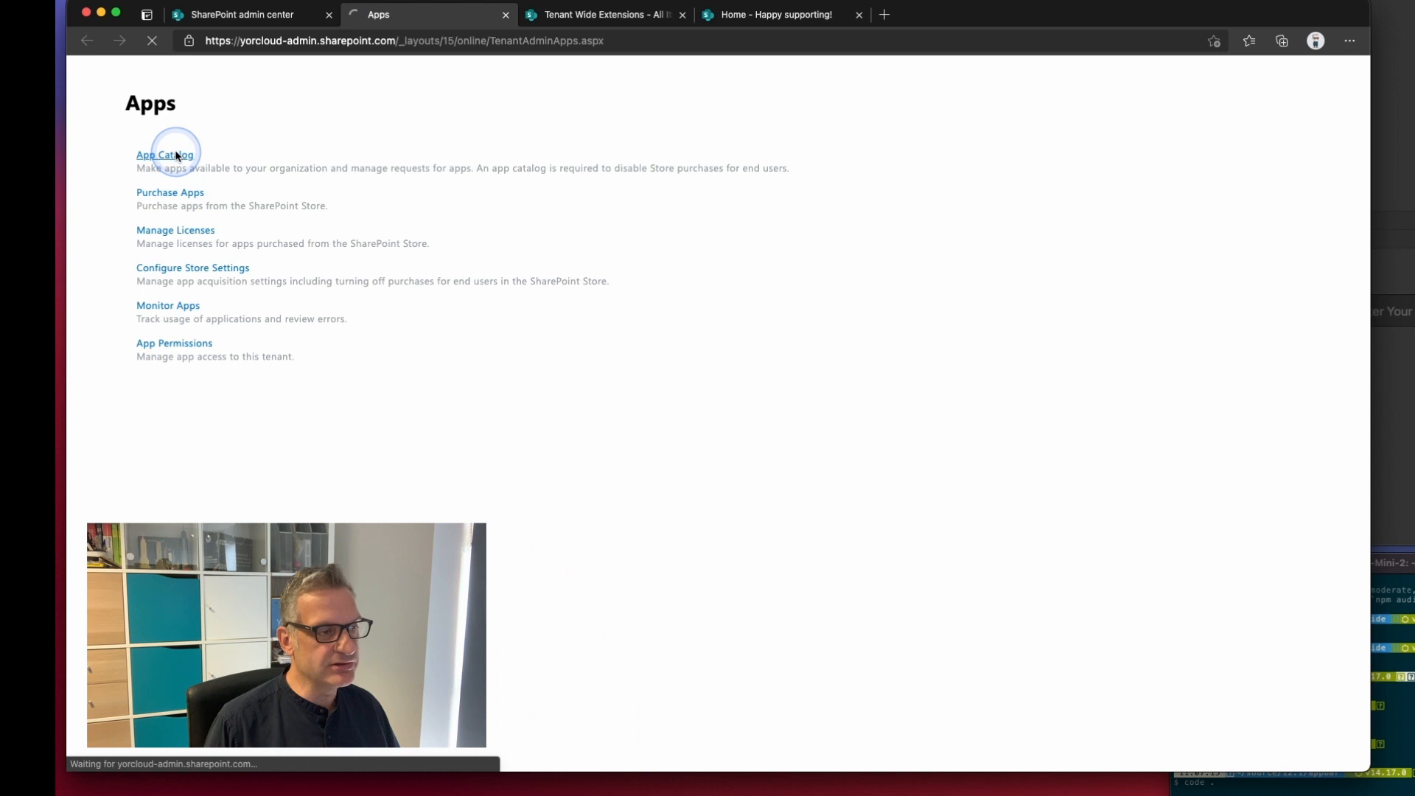
pyautogui.click(165, 154)
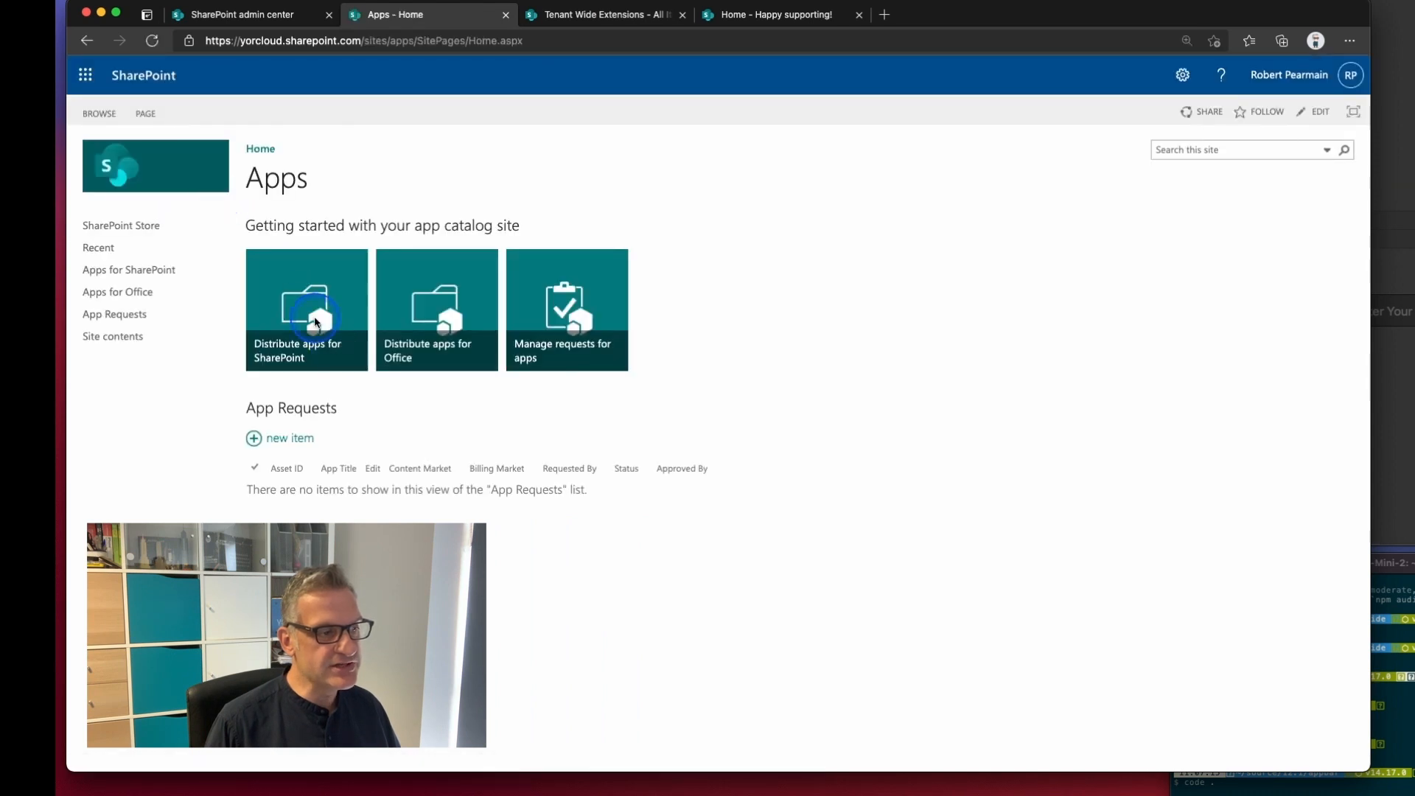
pyautogui.click(306, 309)
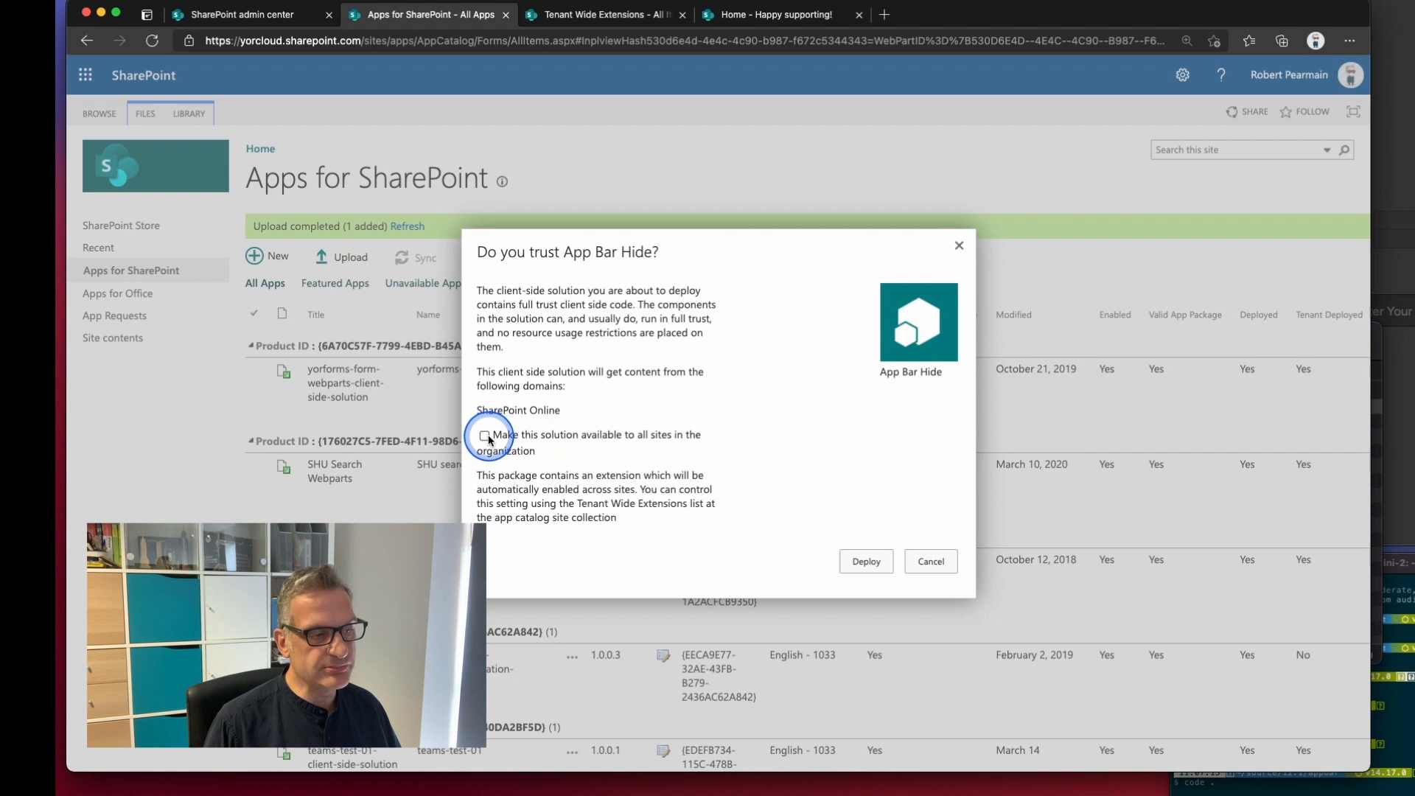
# - Deploy App Bar Hide with 'Make this solution available to all sites in the organization' ticked
pyautogui.click(485, 436)
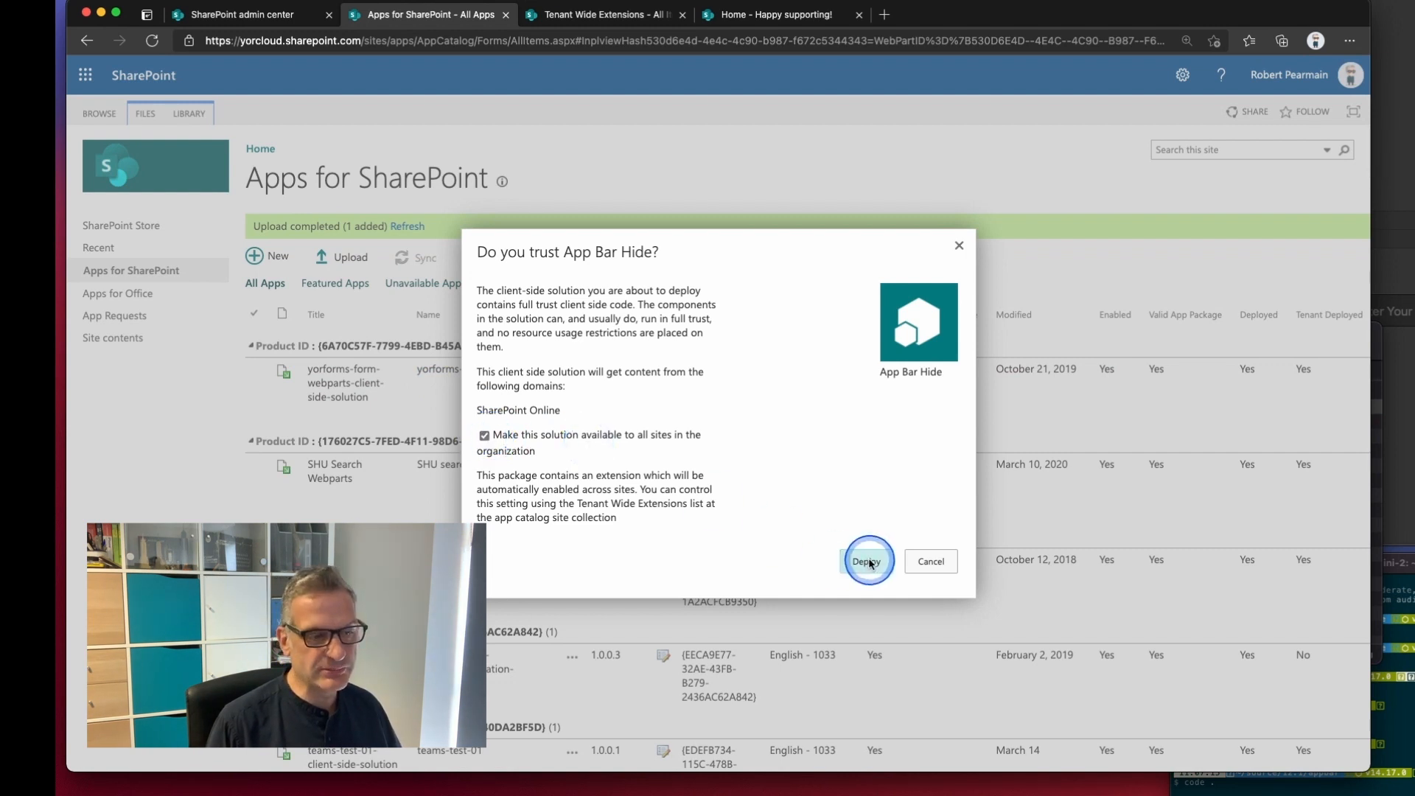
pyautogui.click(864, 560)
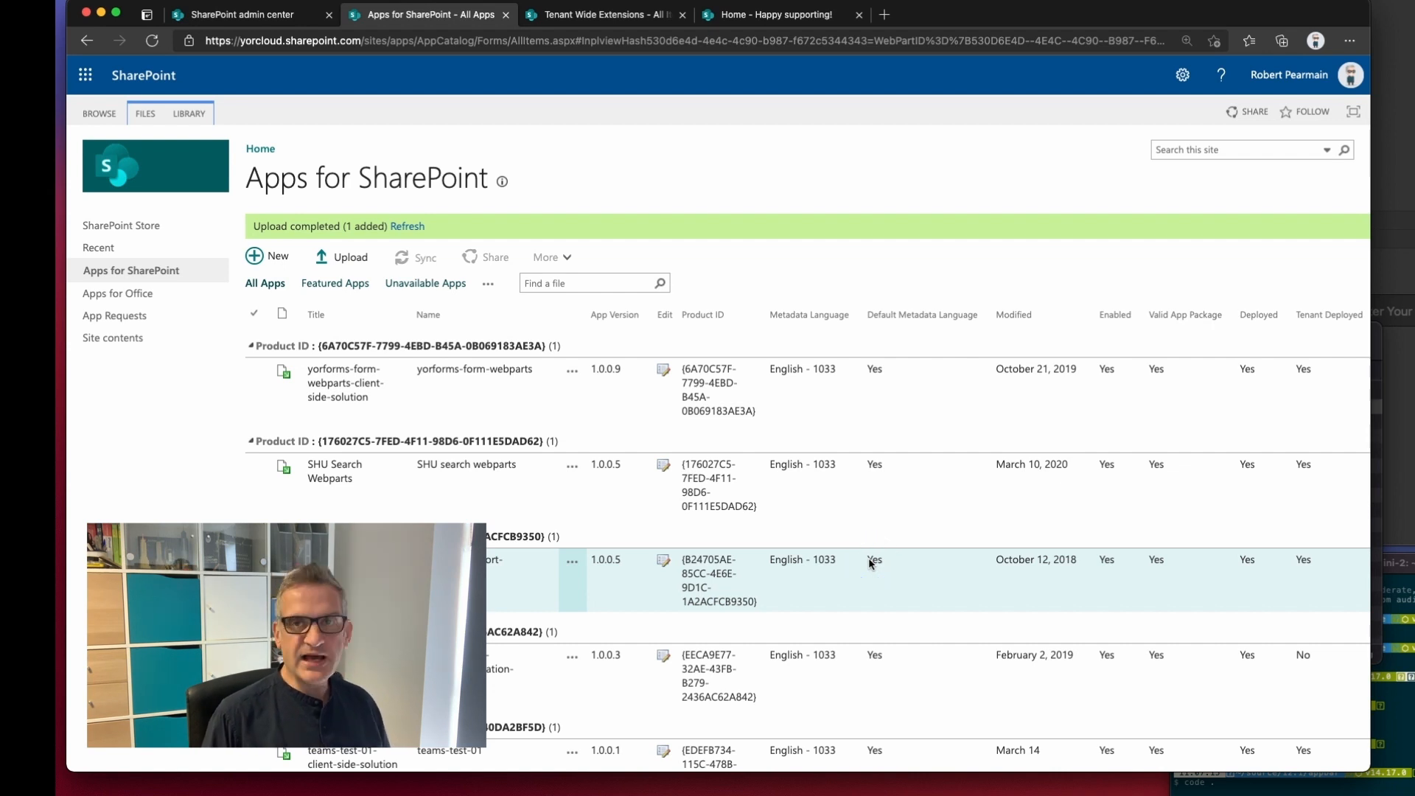
pyautogui.click(189, 113)
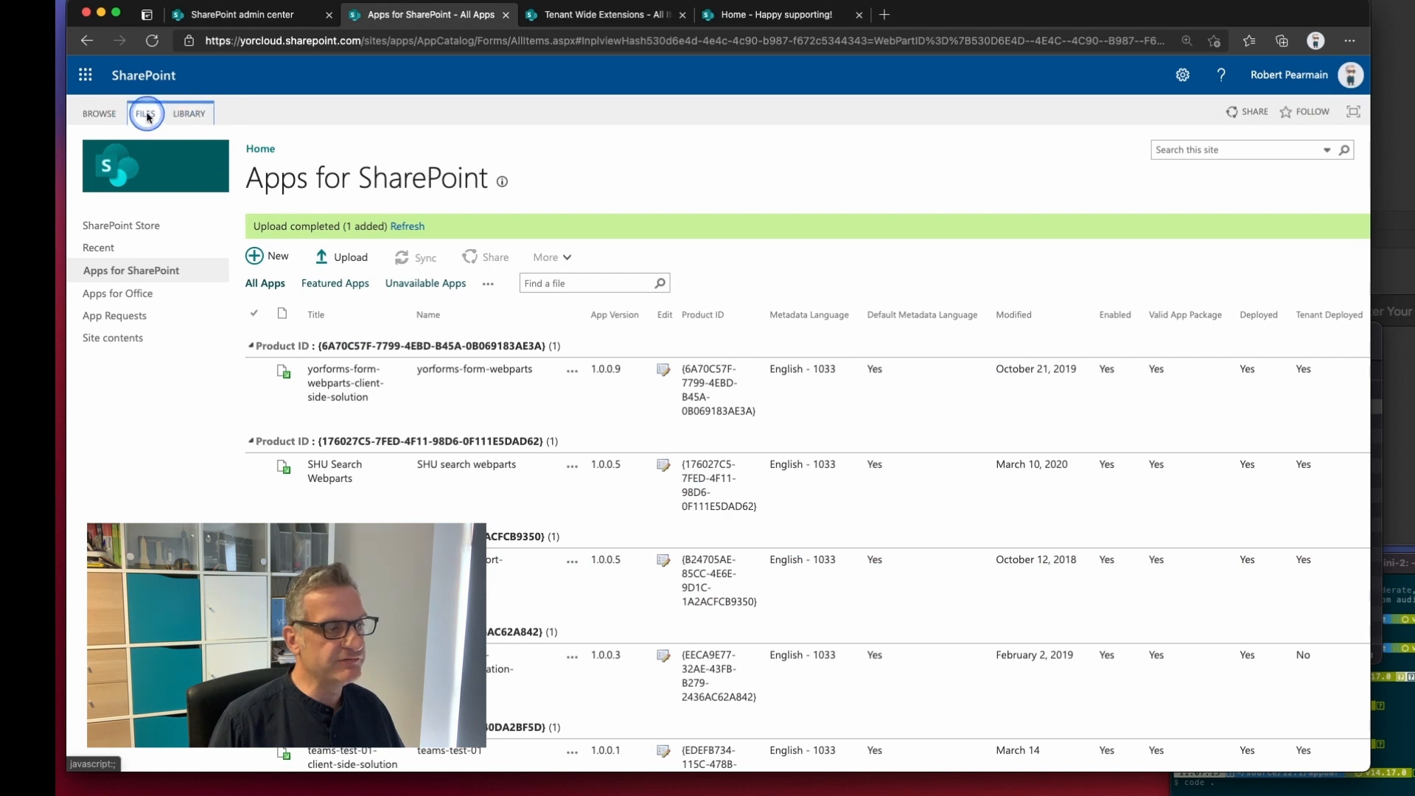
# - Confirm the App Bar Hide entry in Tenant Wide Extensions targets sp-appBar, then return home
pyautogui.click(145, 113)
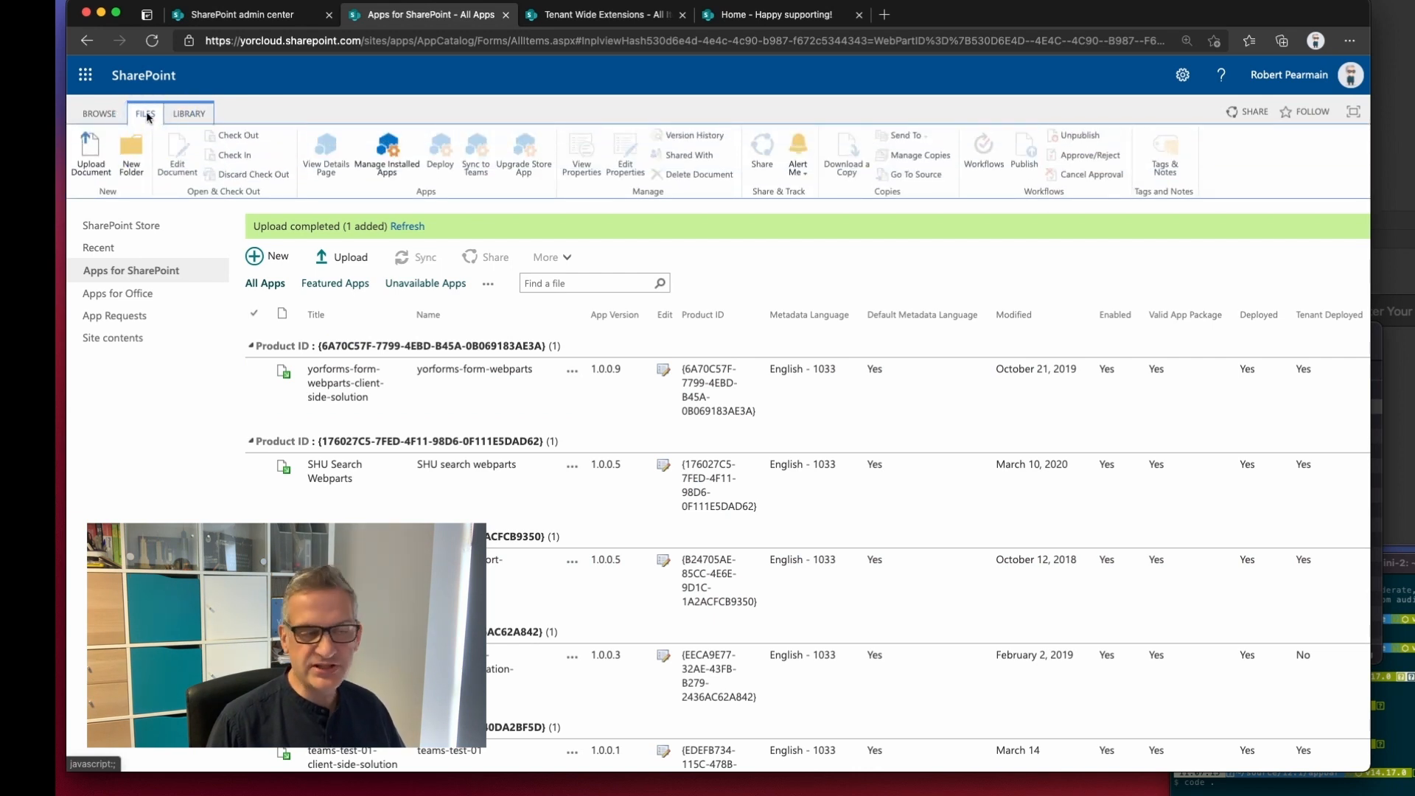
pyautogui.click(387, 154)
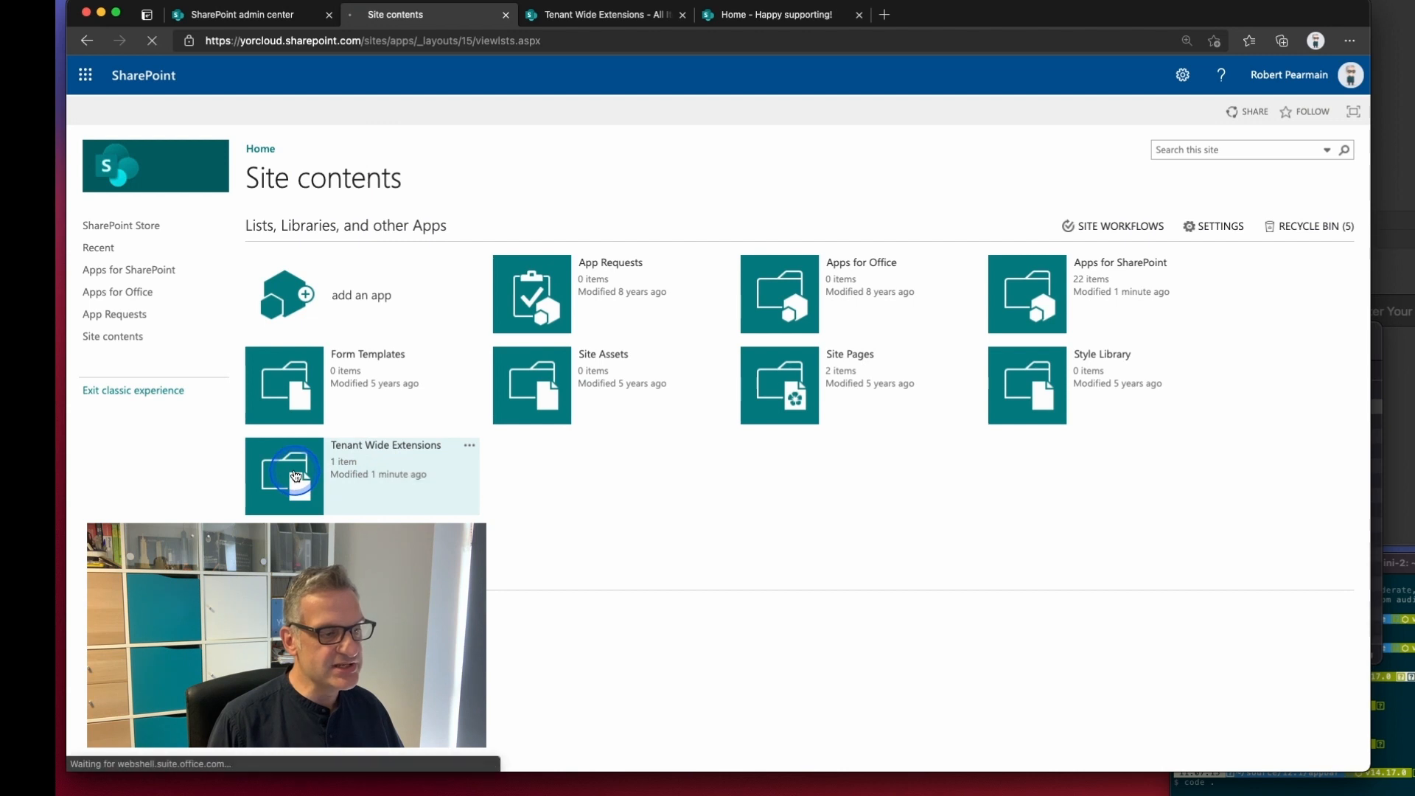
pyautogui.click(283, 475)
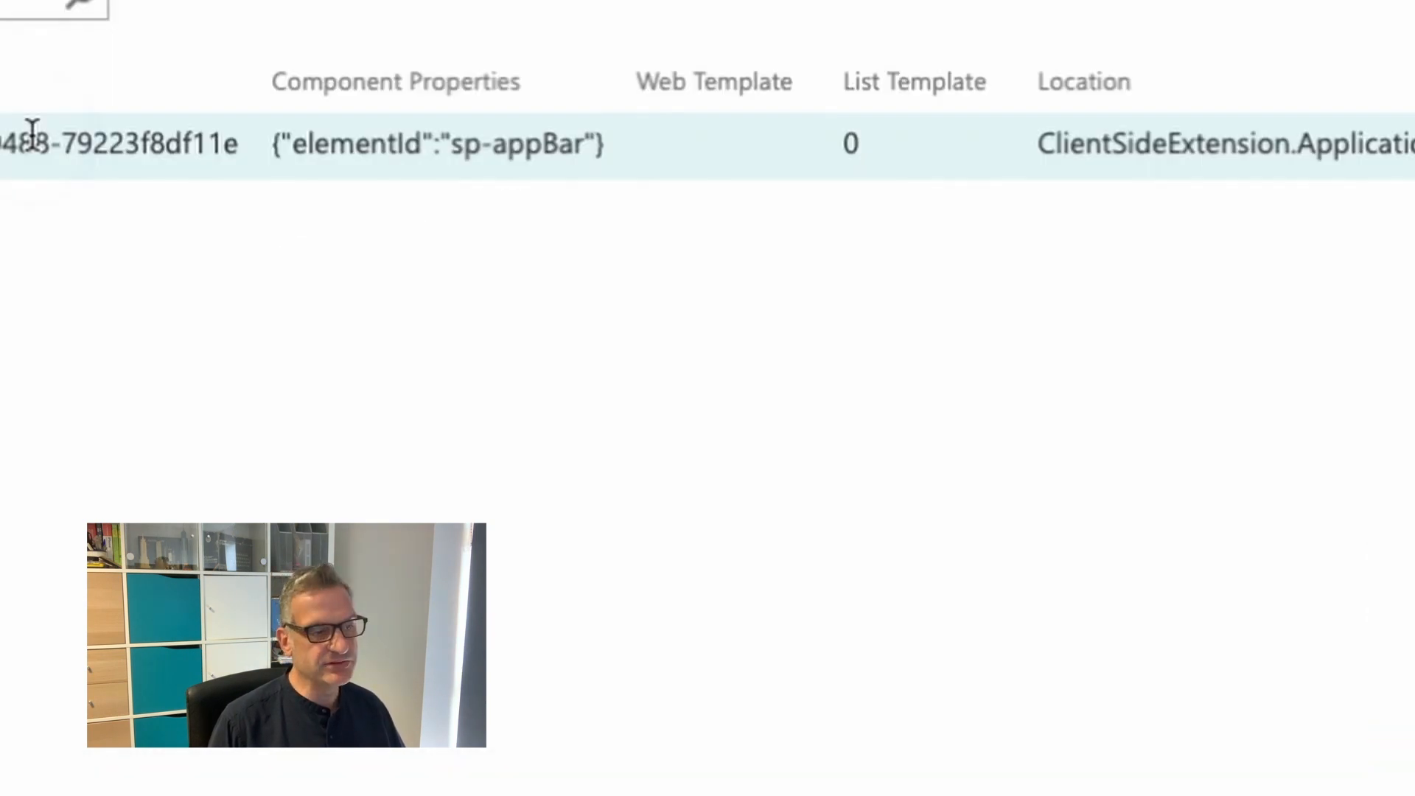
pyautogui.click(338, 143)
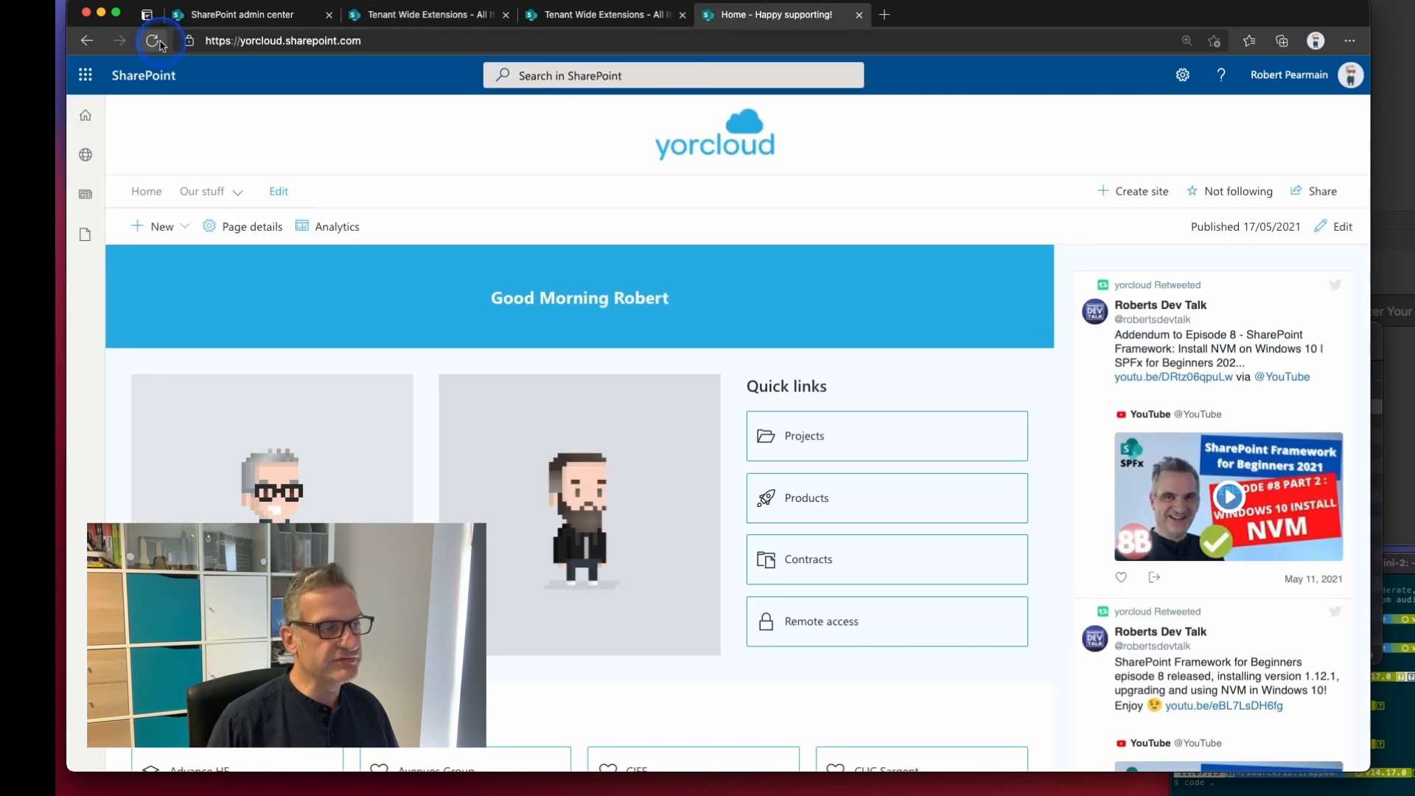
# - Reload the home page and inspect the suite header to find its id O365_NavHeader
pyautogui.click(155, 40)
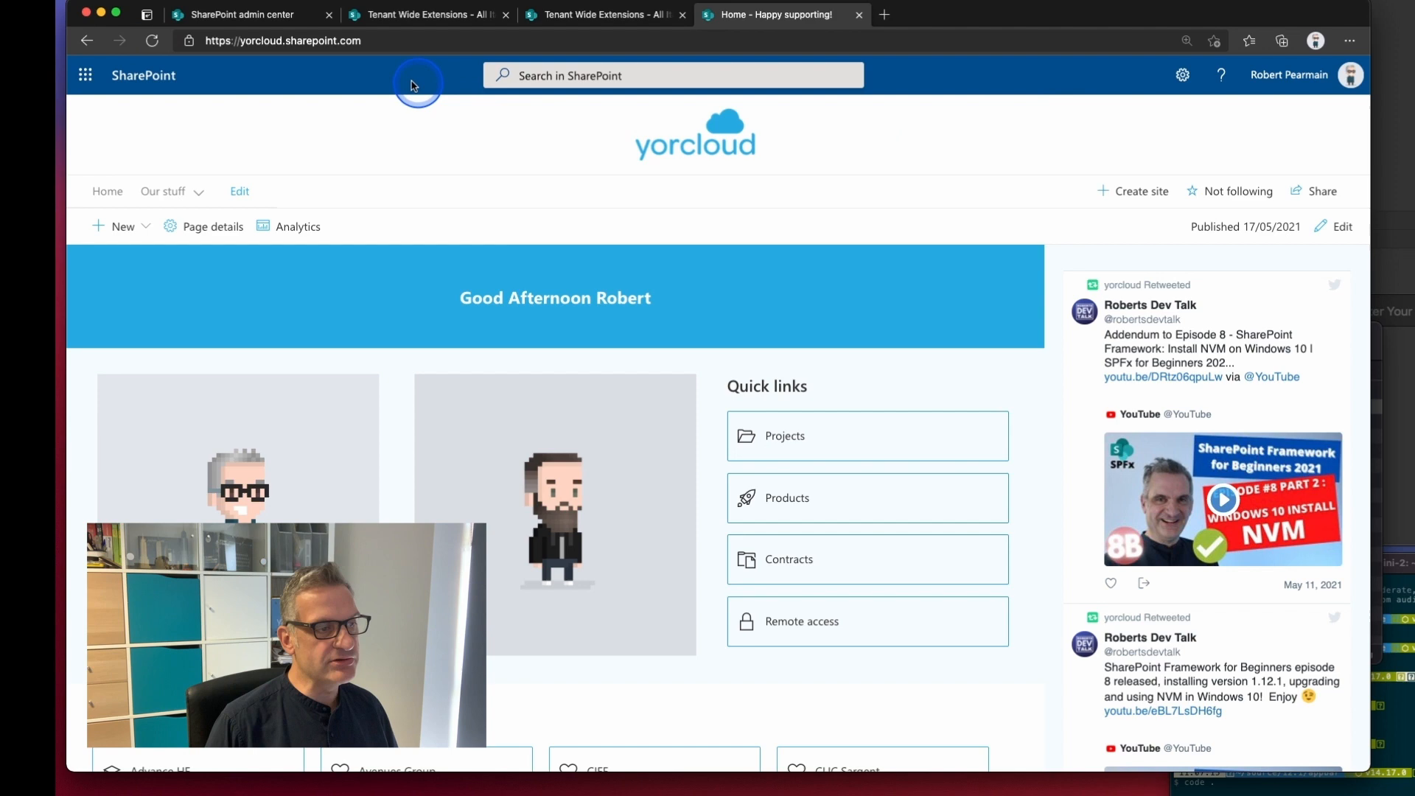
pyautogui.rightClick(417, 86)
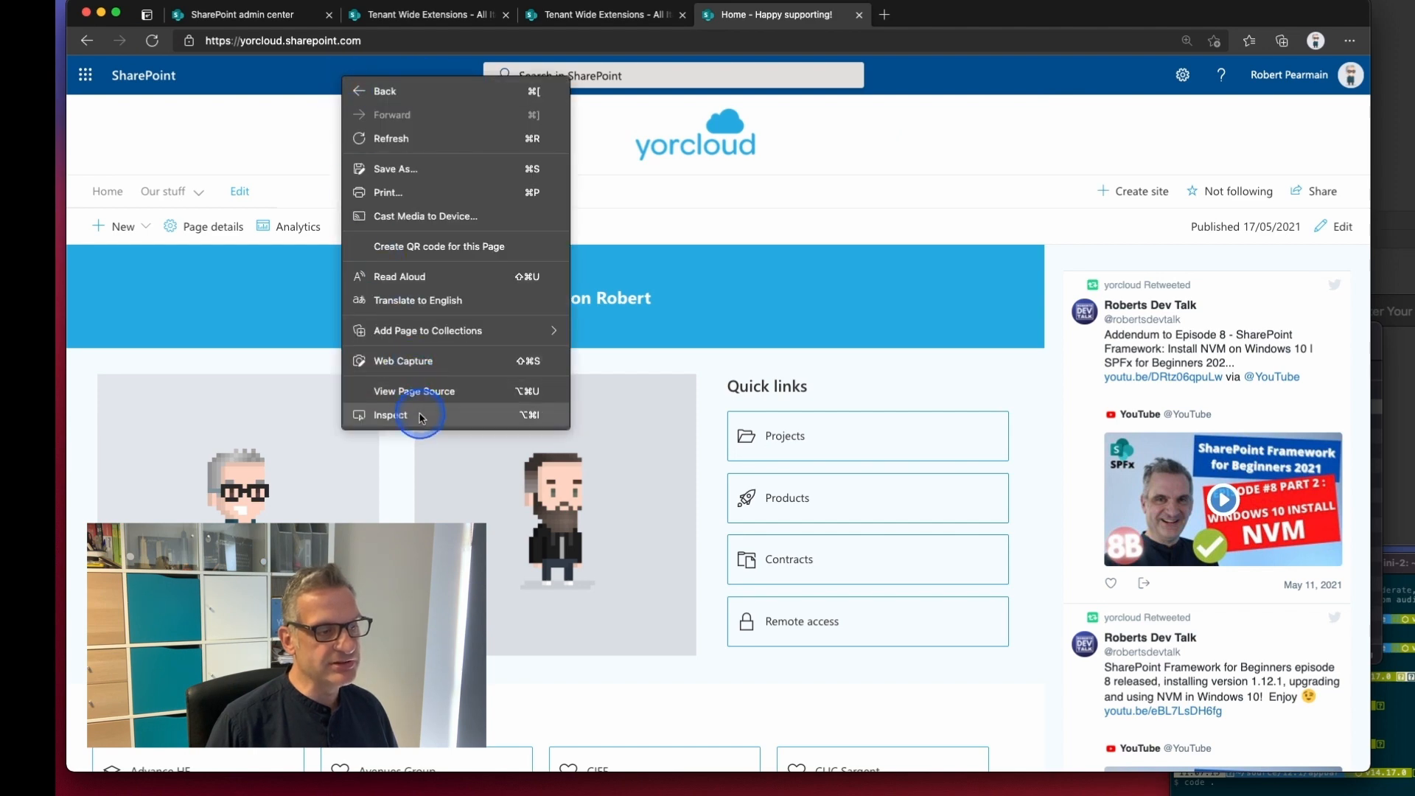
pyautogui.click(390, 414)
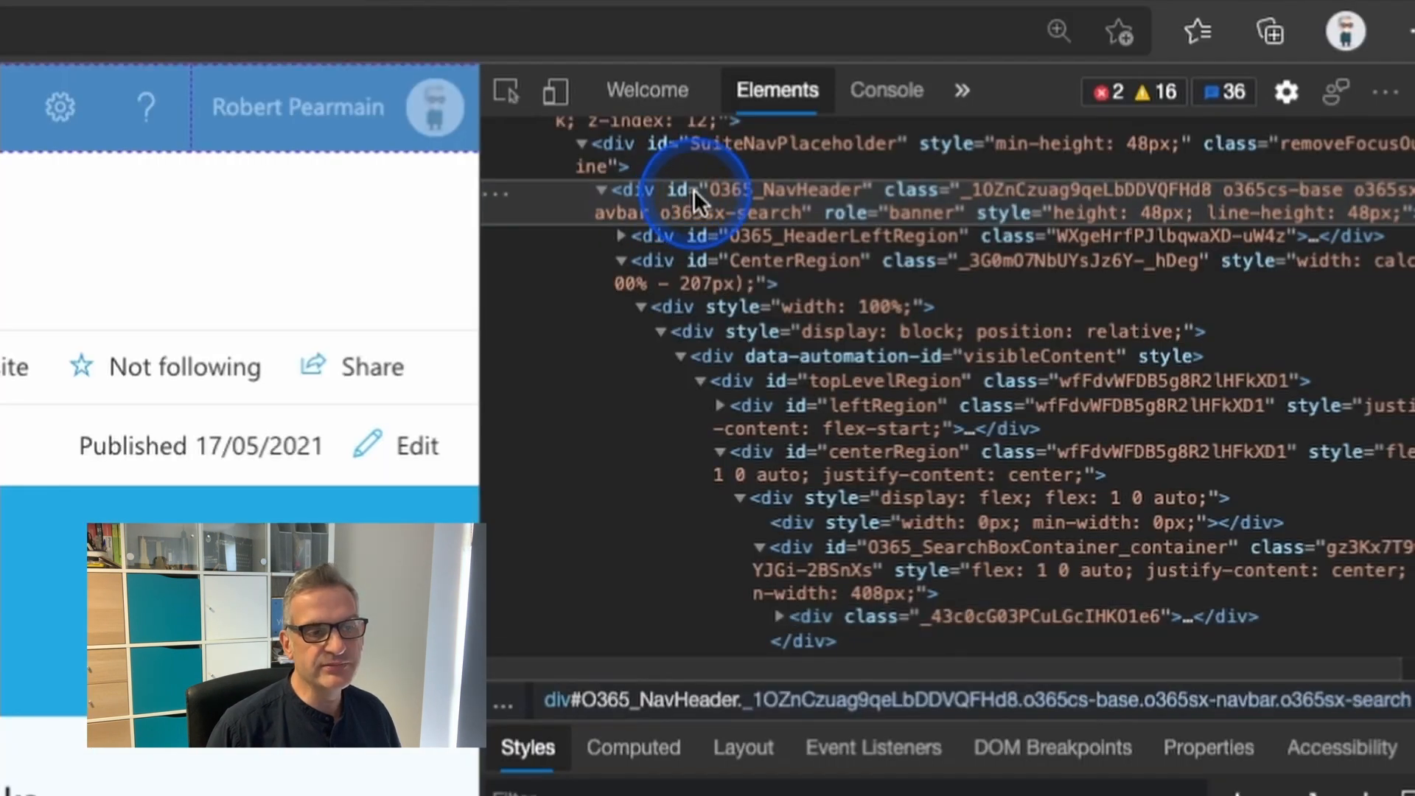
pyautogui.rightClick(731, 190)
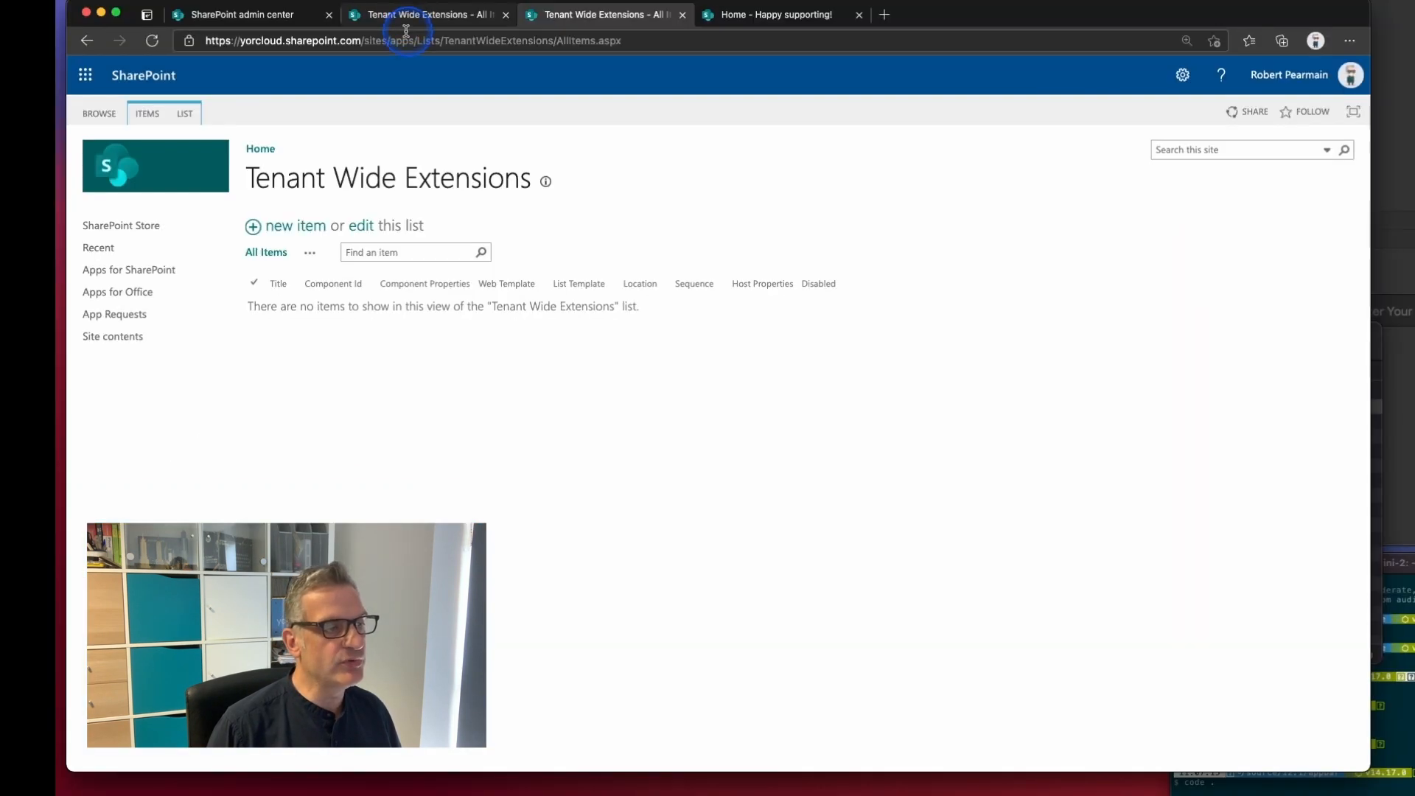
# - Edit the AppBarHide entry's elementId in Tenant Wide Extensions and stop editing to save
pyautogui.click(152, 40)
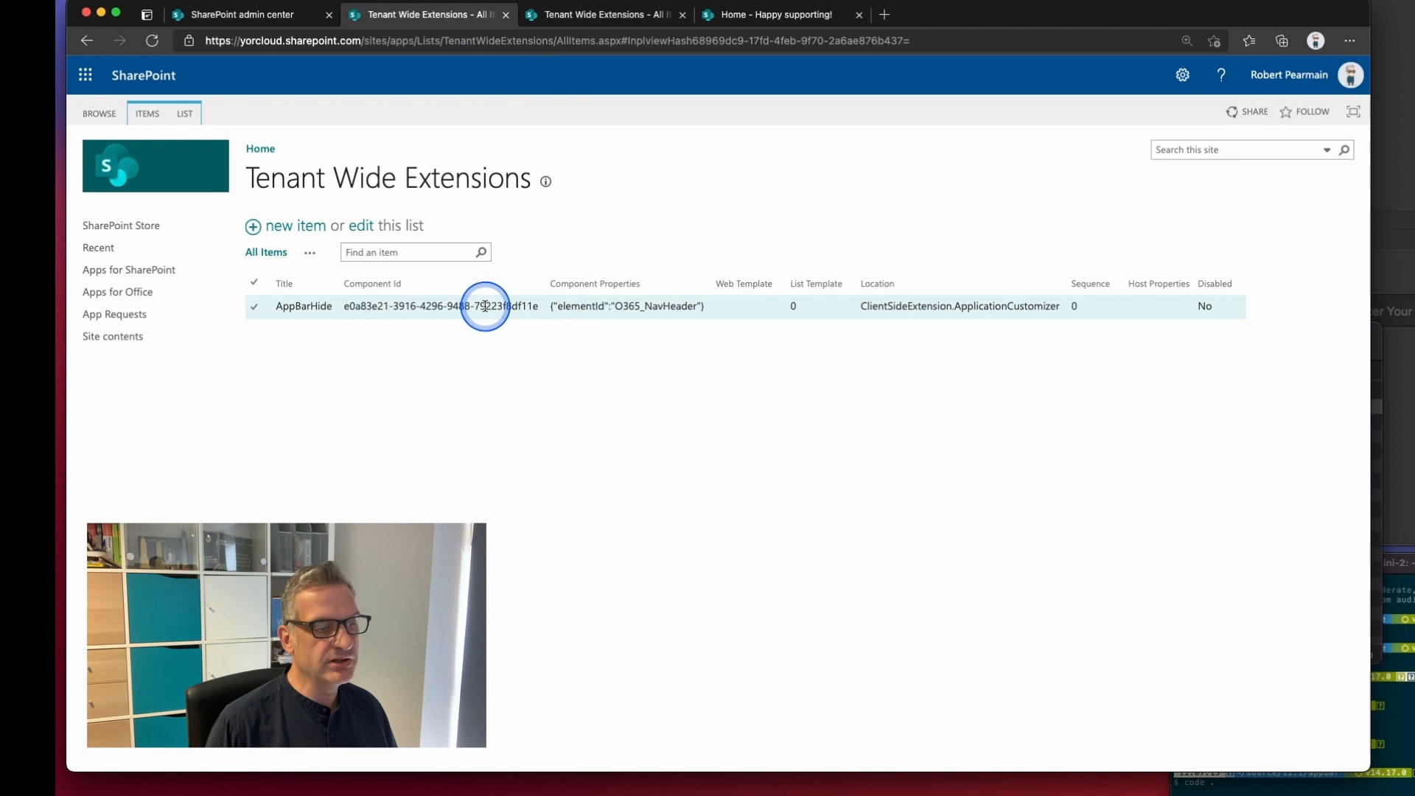
pyautogui.click(254, 306)
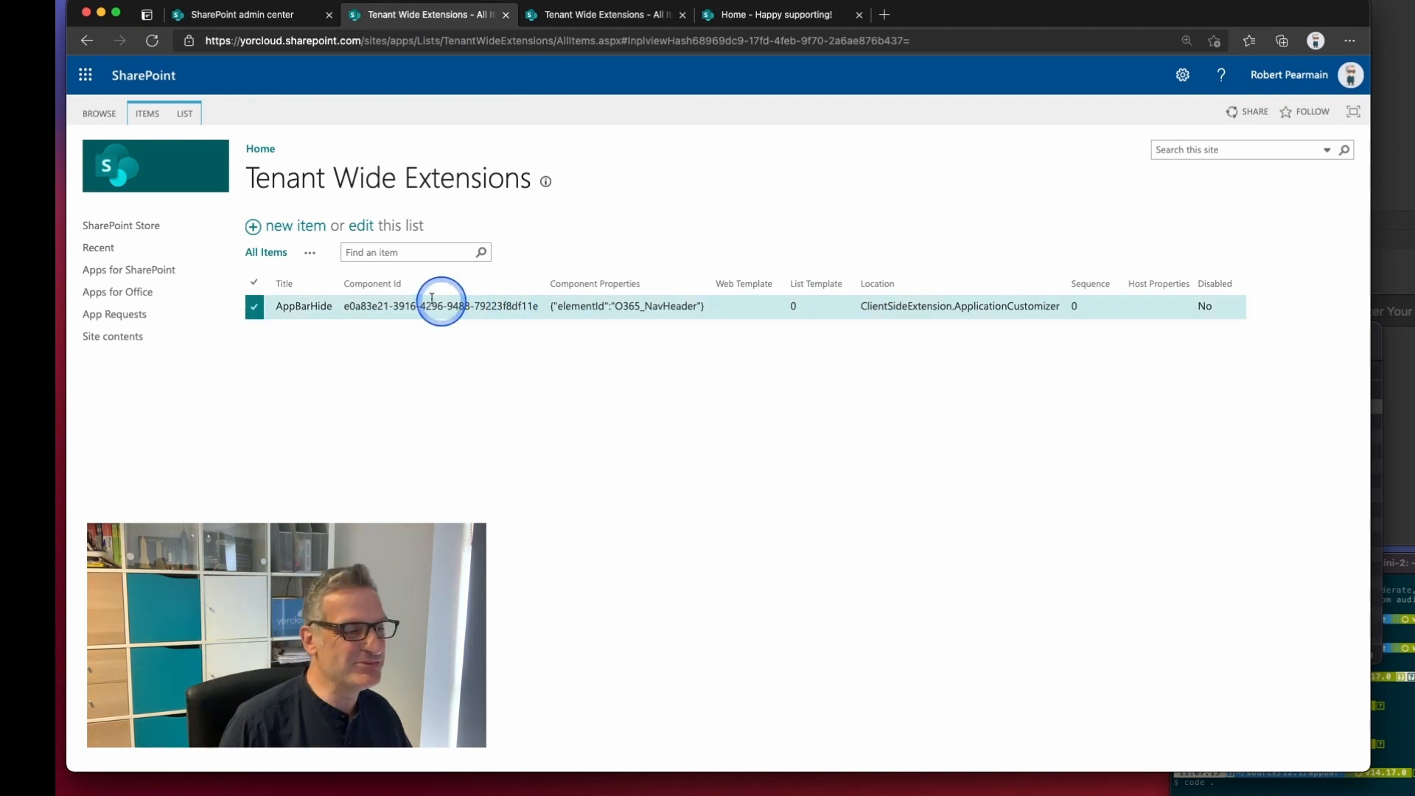
pyautogui.click(371, 225)
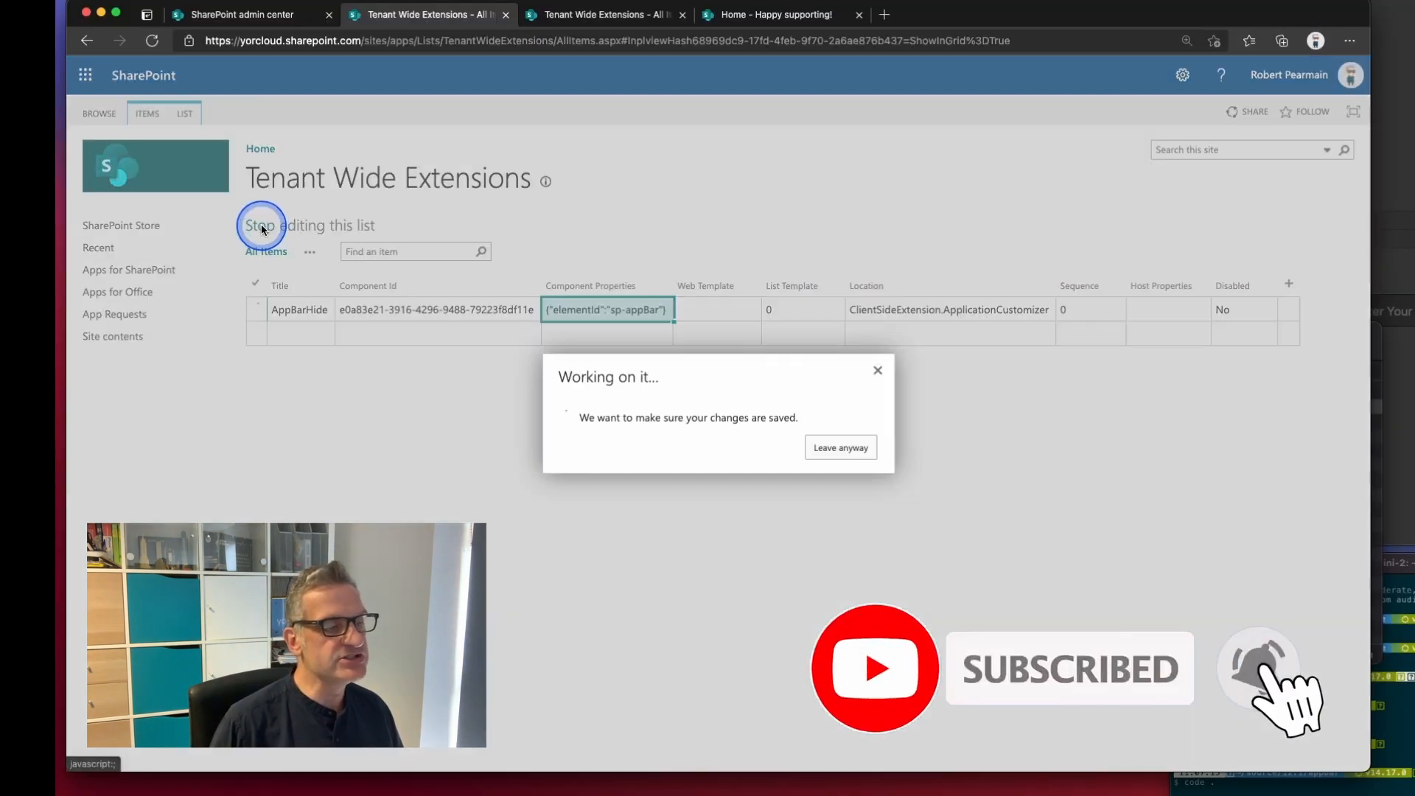
pyautogui.click(839, 446)
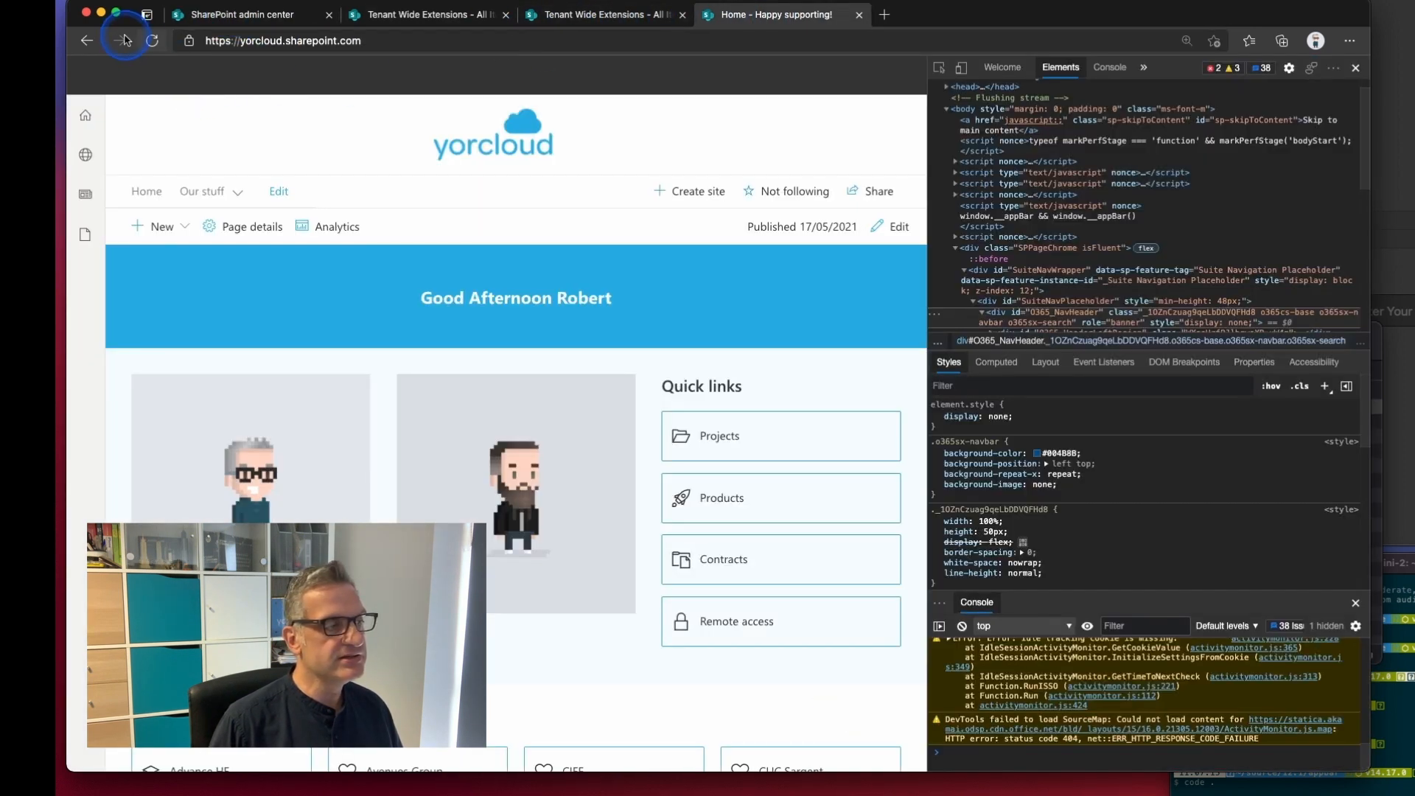
# - Refresh the SharePoint home page to see the updated extension applied
pyautogui.click(150, 41)
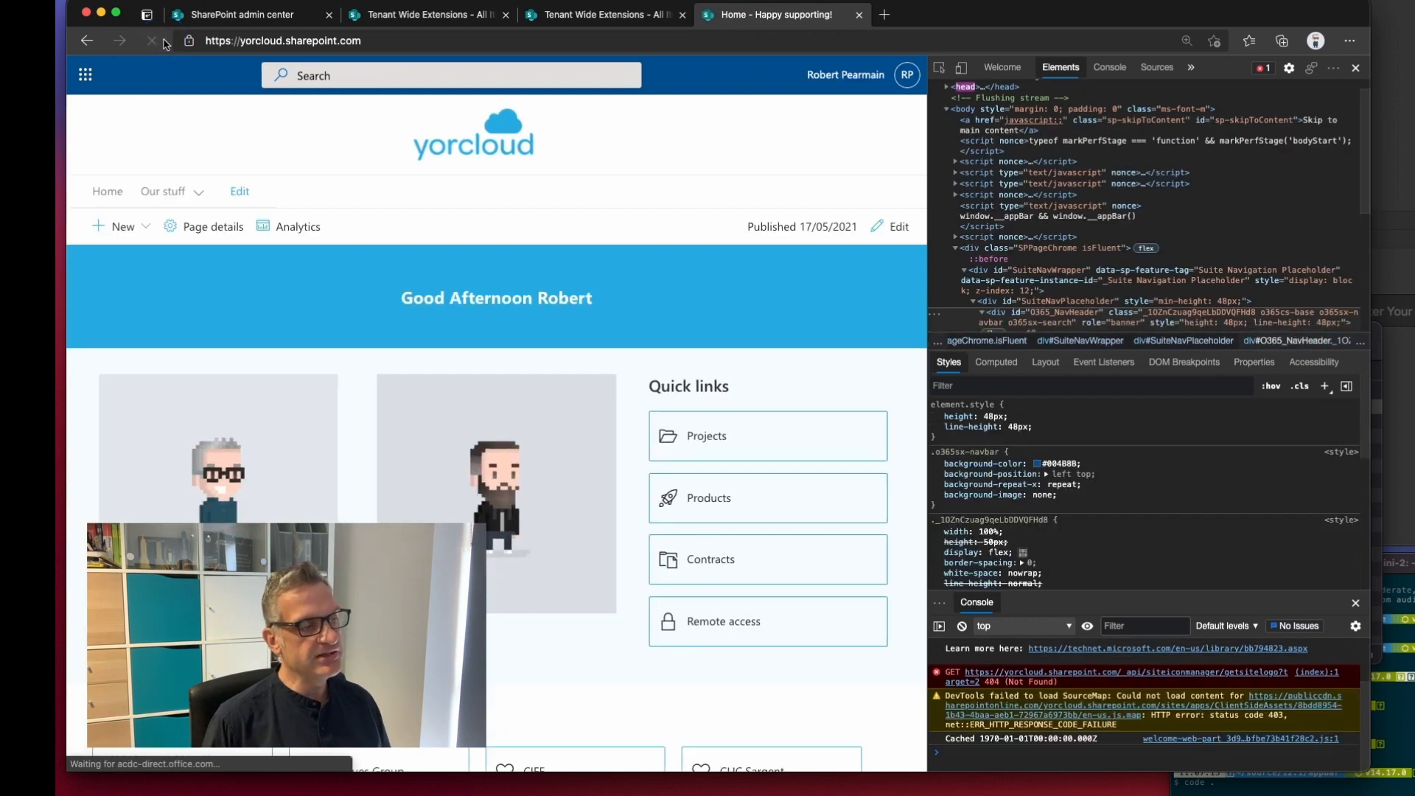
pyautogui.click(152, 40)
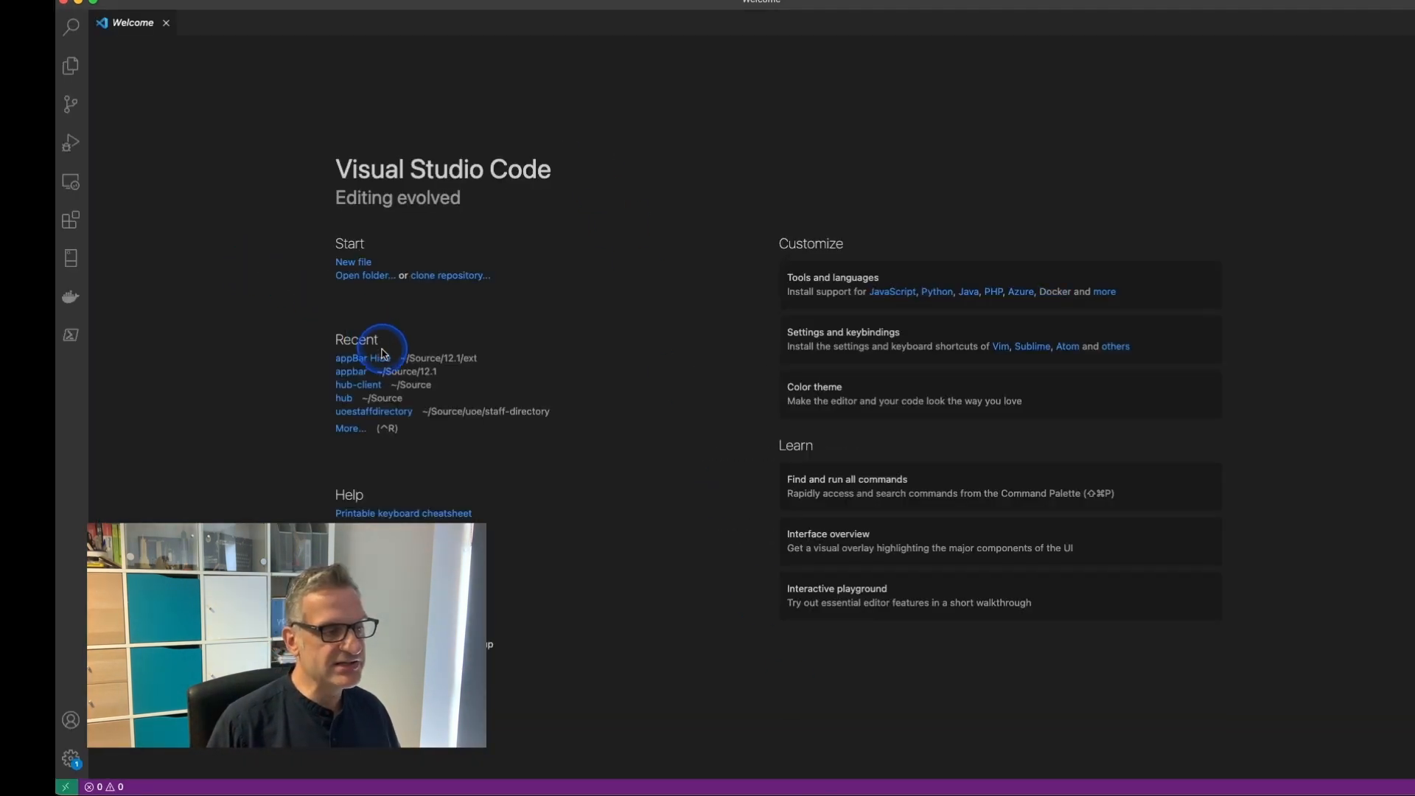
# - Open the recent appBar Hide project folder from the VS Code Welcome page
pyautogui.click(361, 358)
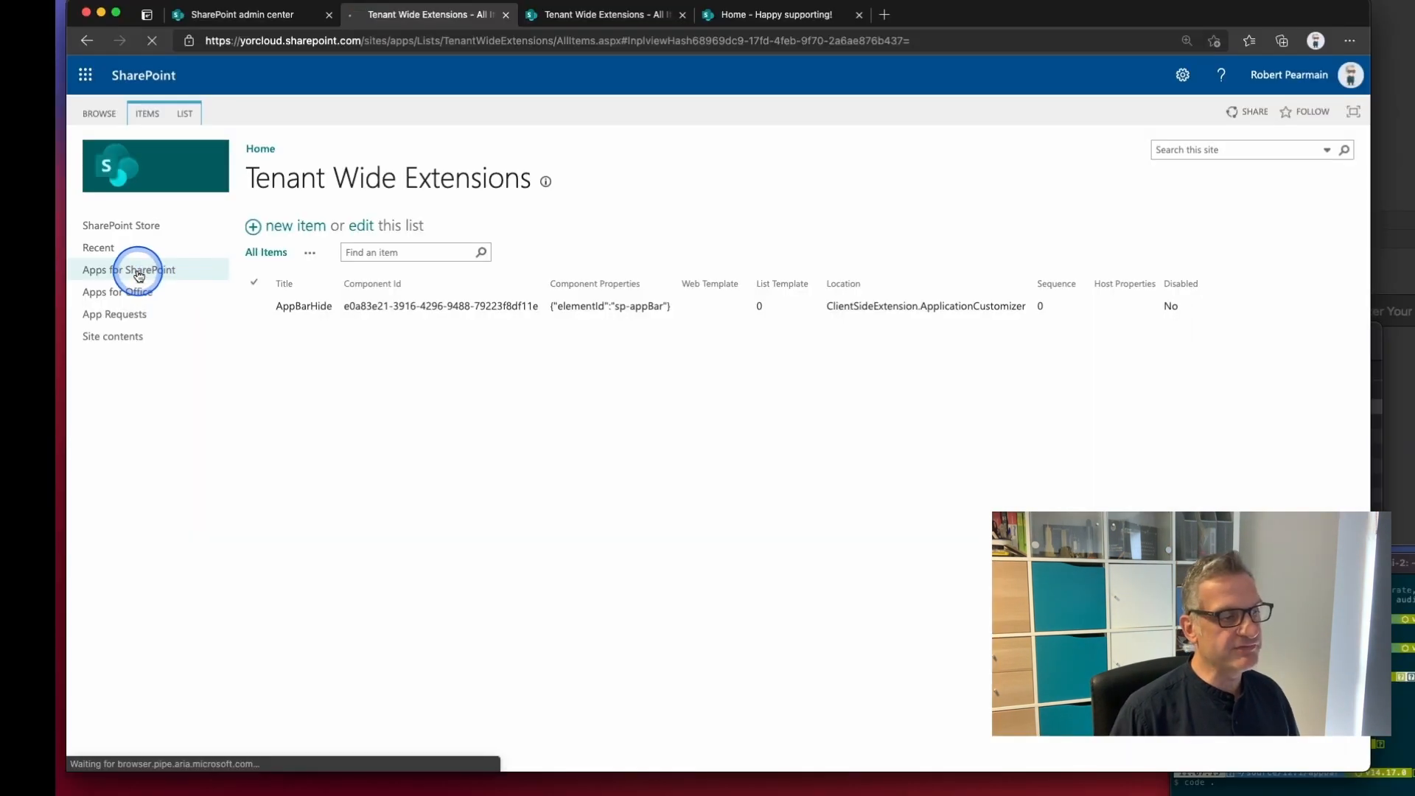
# - Revisit Apps for SharePoint and Tenant Wide Extensions, then reload the home page with DevTools open
pyautogui.click(129, 269)
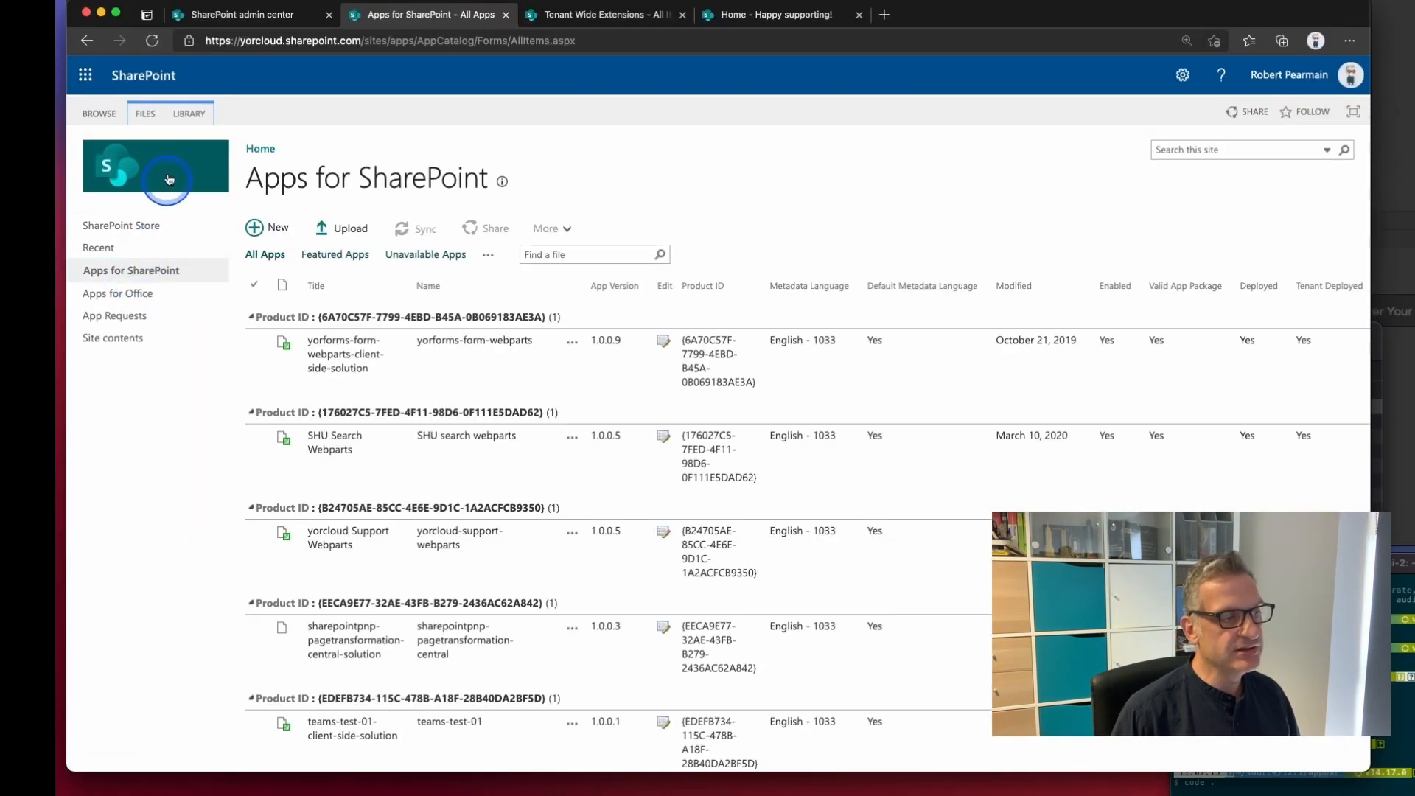
pyautogui.click(145, 113)
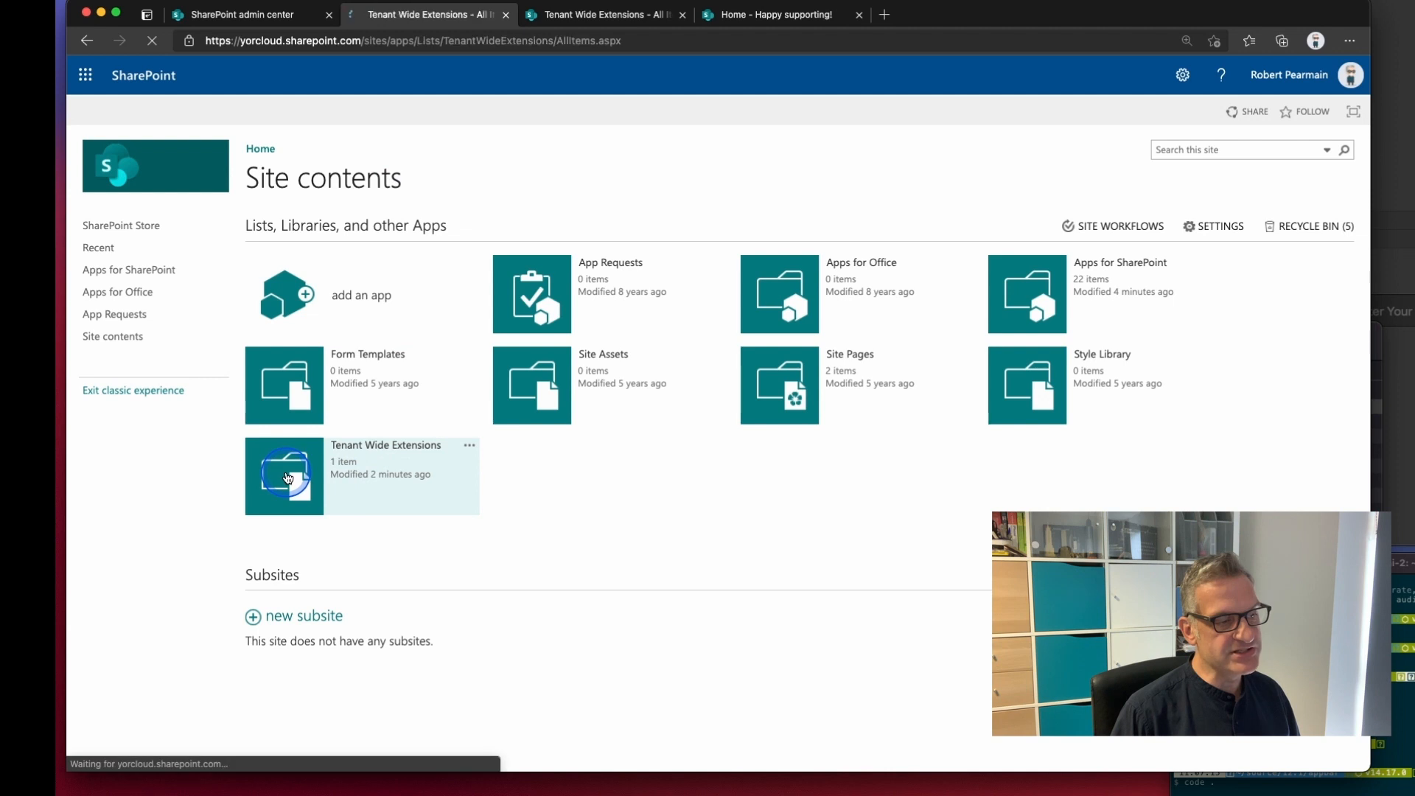
pyautogui.click(285, 475)
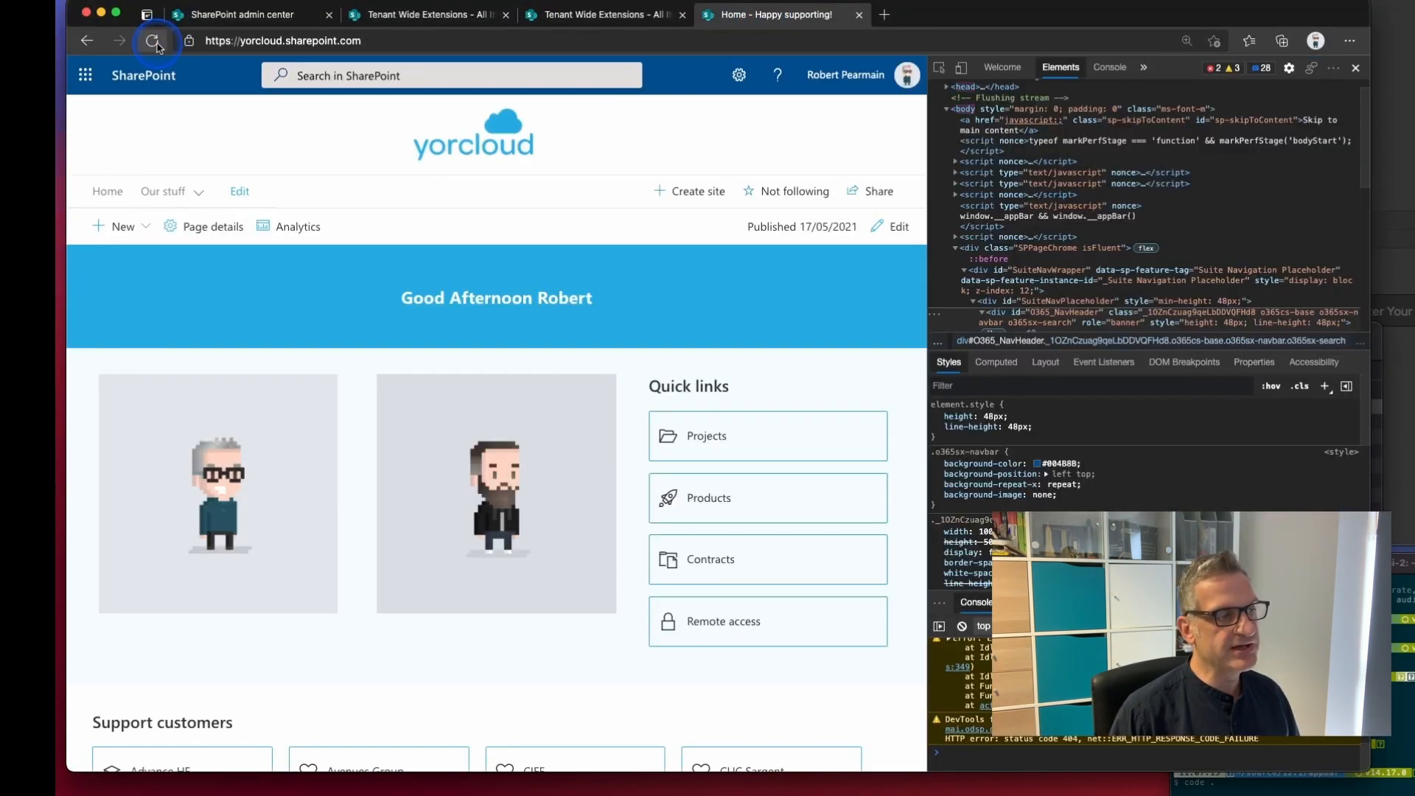
pyautogui.click(154, 41)
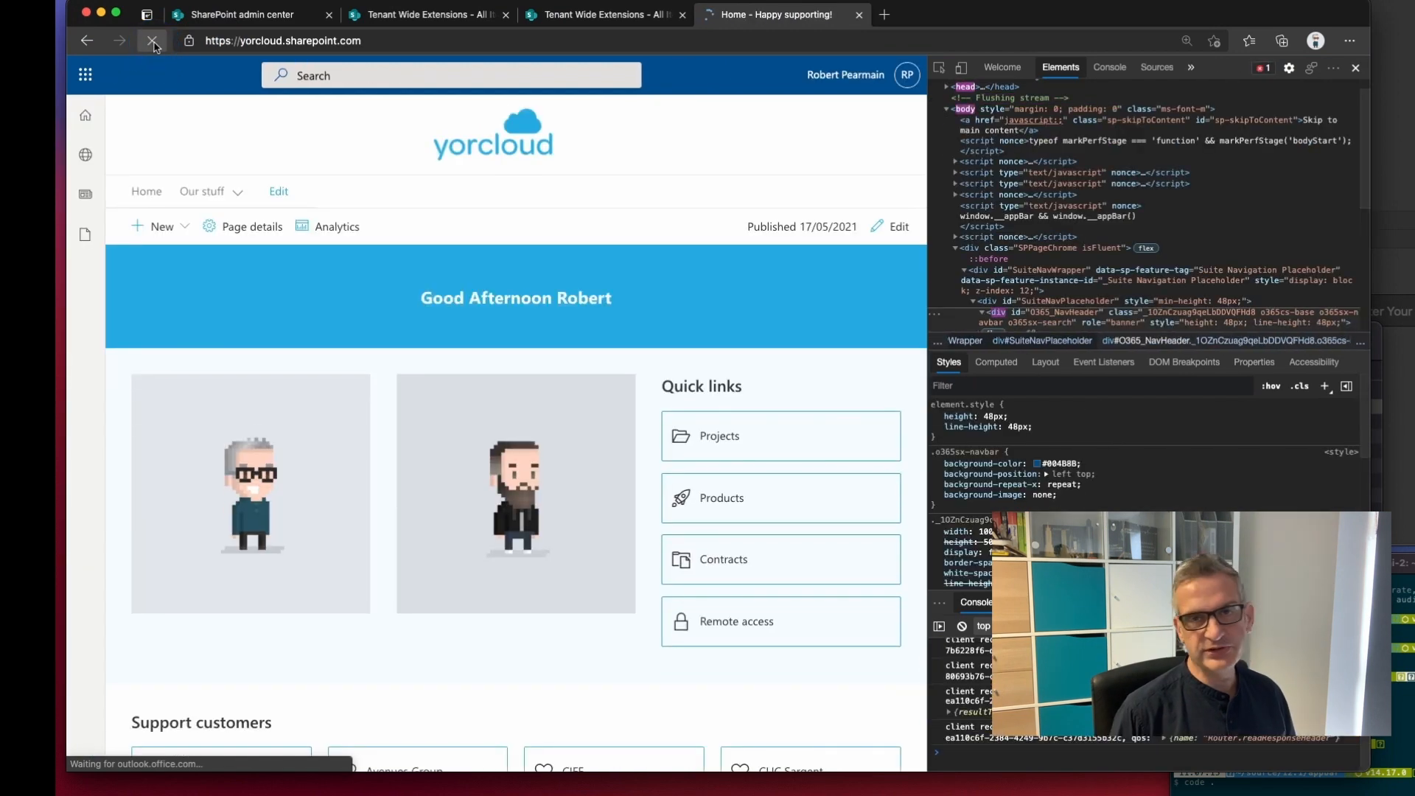